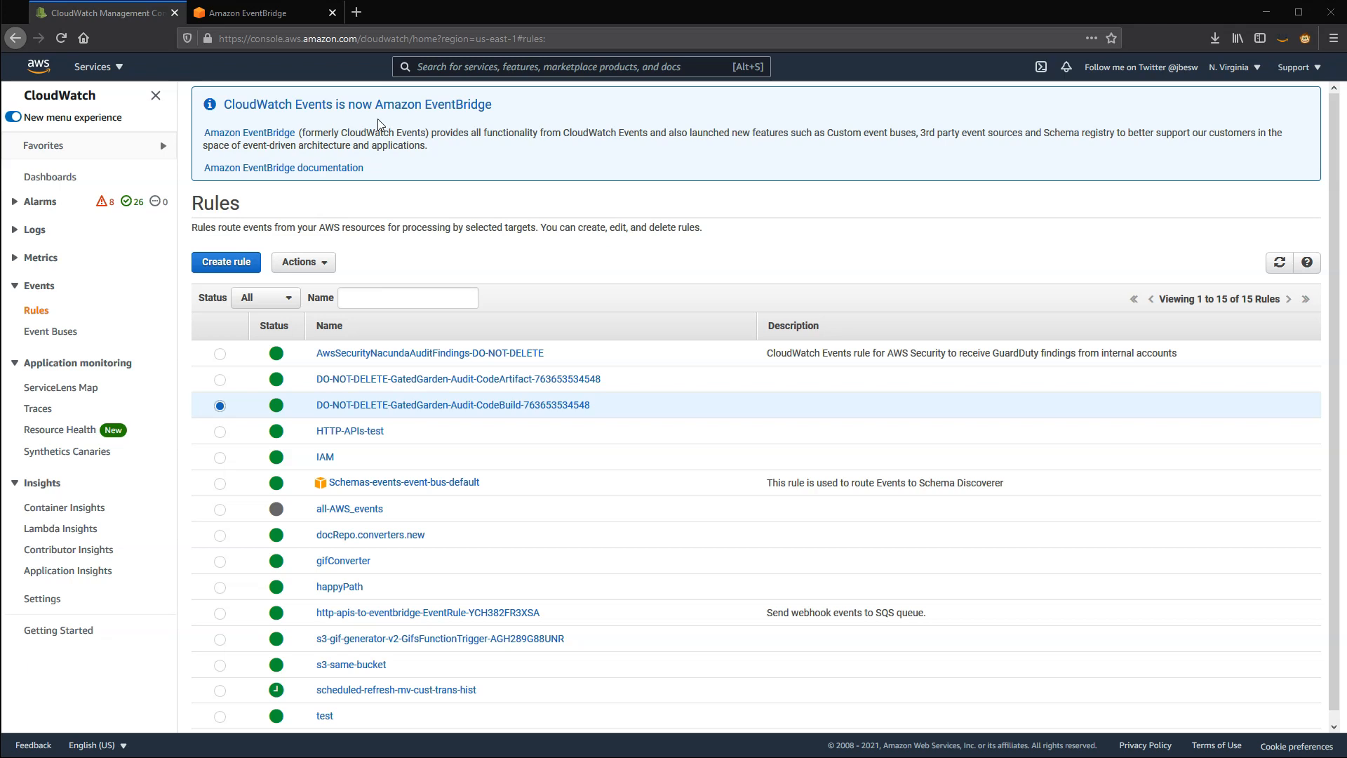
pyautogui.moveTo(115, 334)
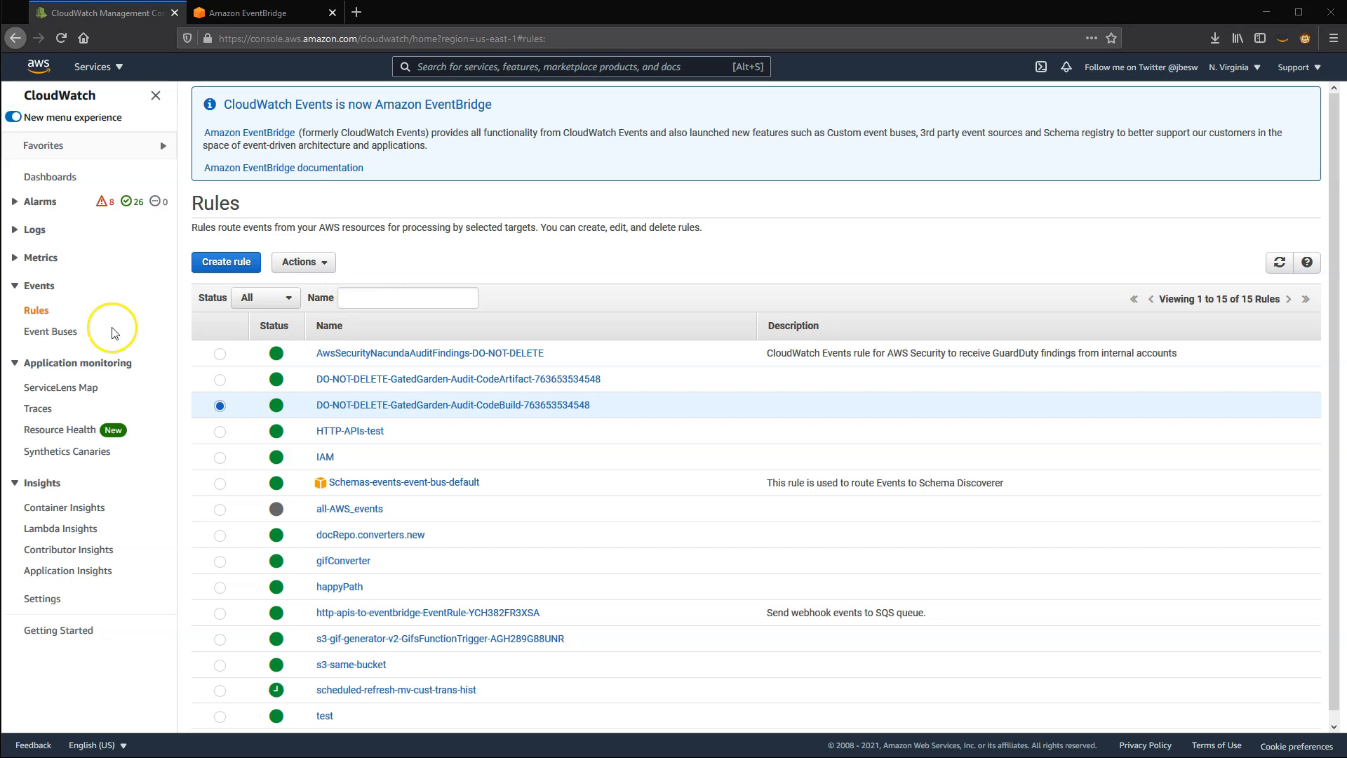
# - Glance at CloudWatch event buses and rules, then bring up EventBridge's list of 15 rules
pyautogui.click(50, 330)
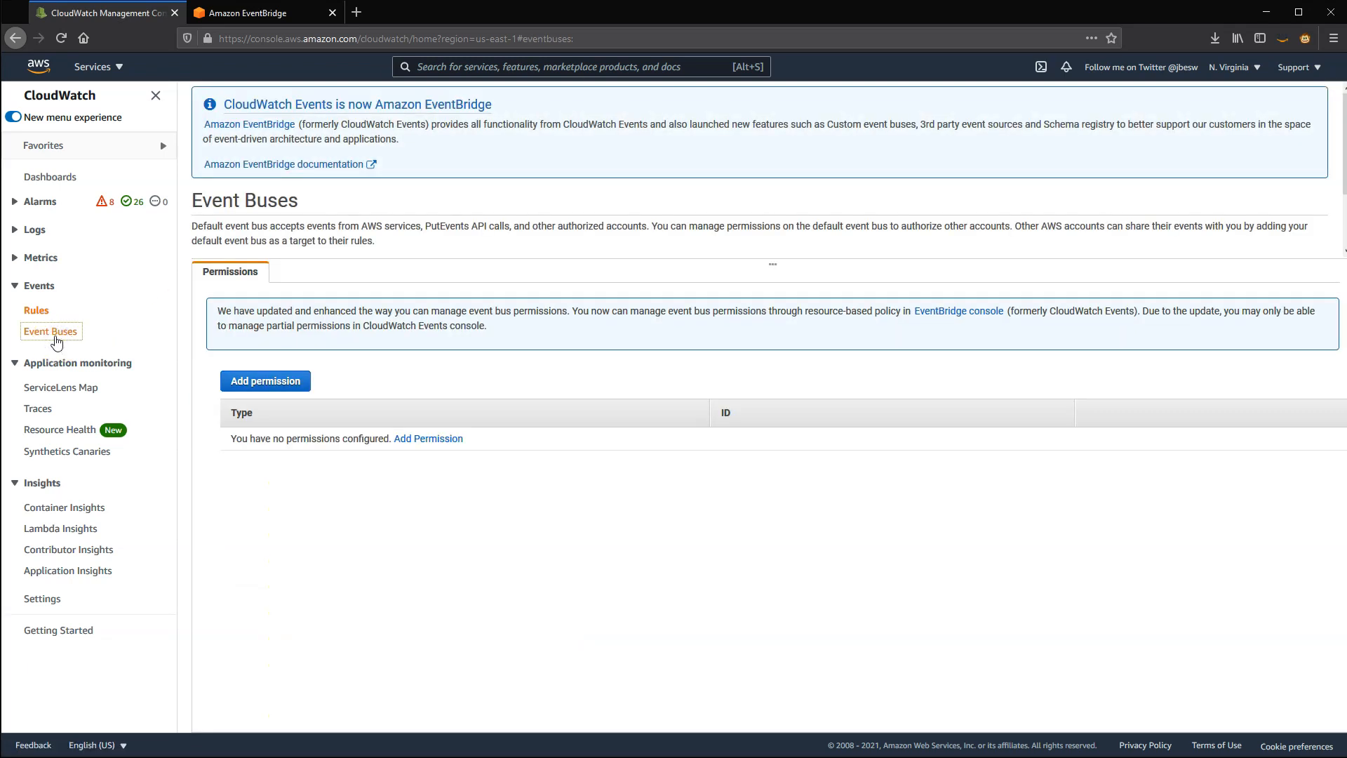
pyautogui.click(36, 311)
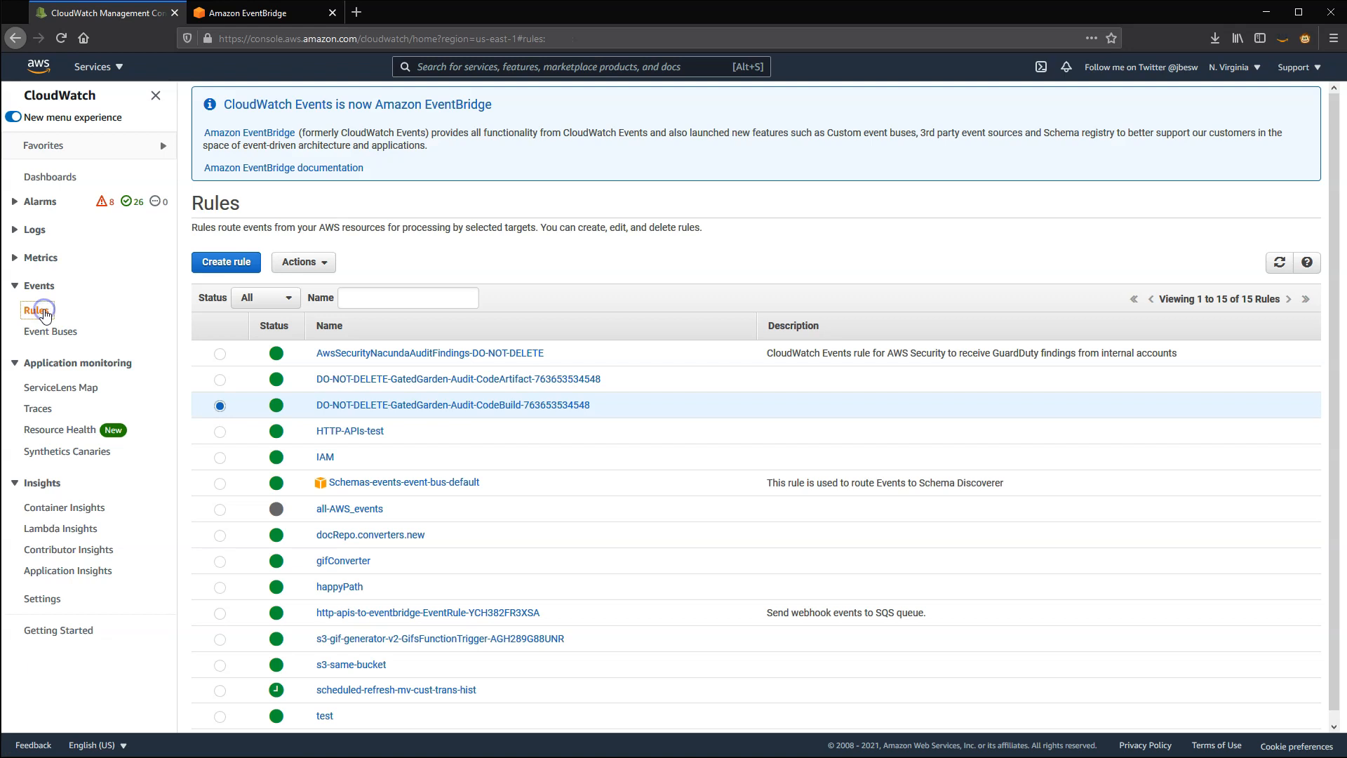
pyautogui.moveTo(247, 12)
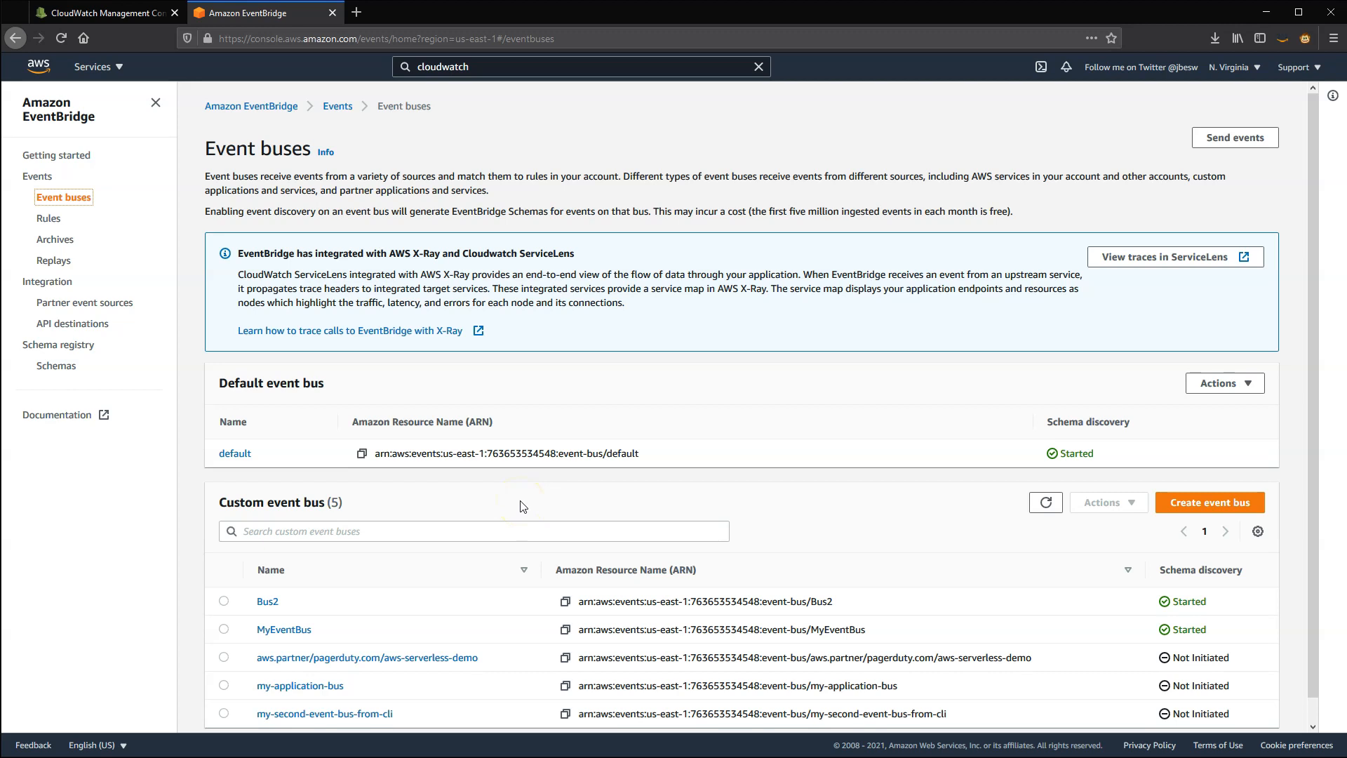
pyautogui.moveTo(252, 394)
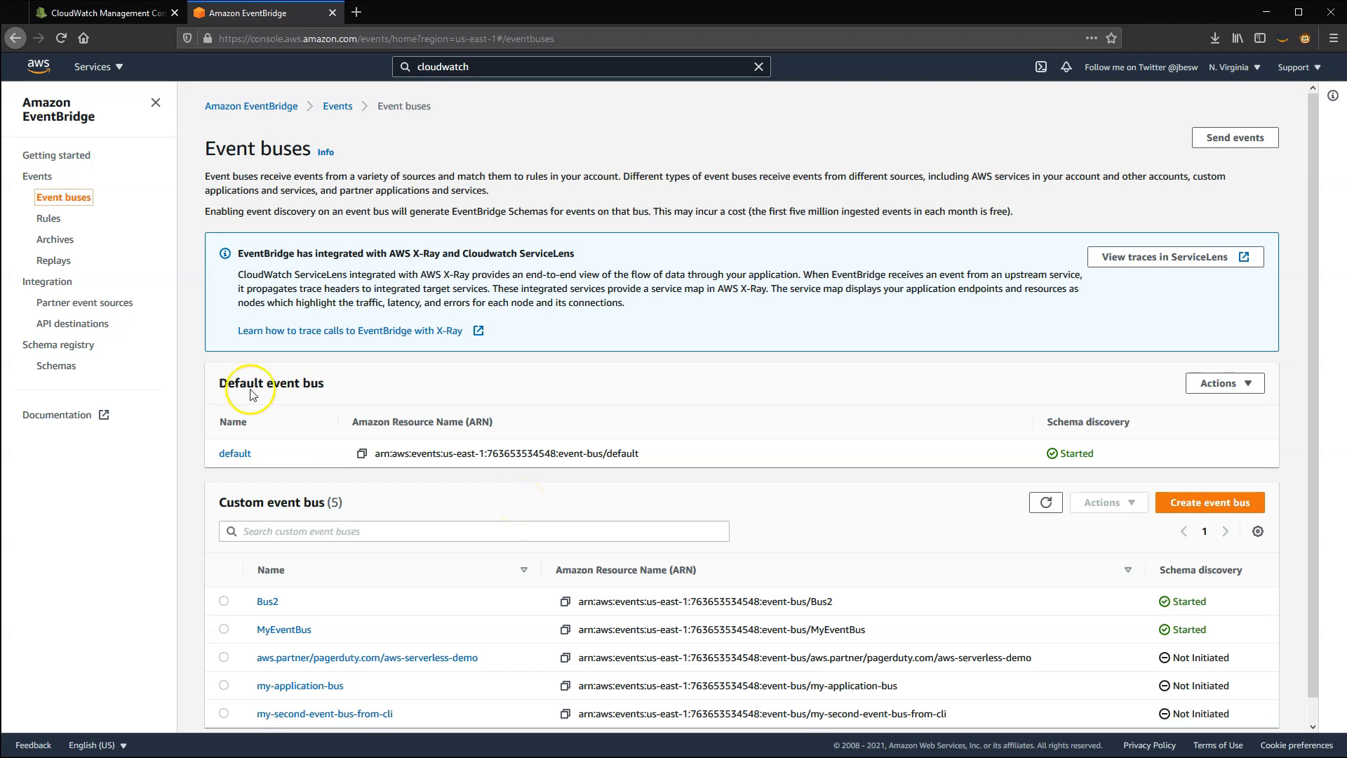
pyautogui.click(49, 218)
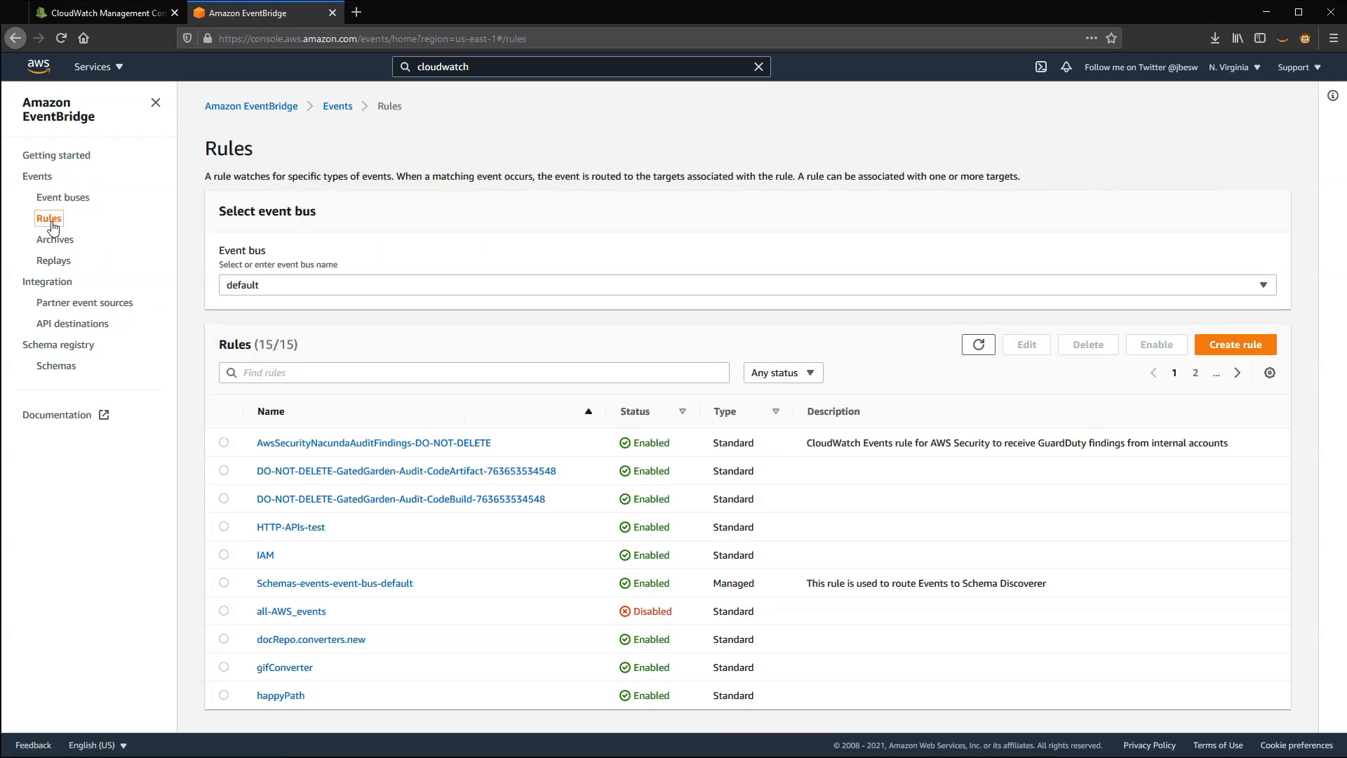
pyautogui.moveTo(406, 359)
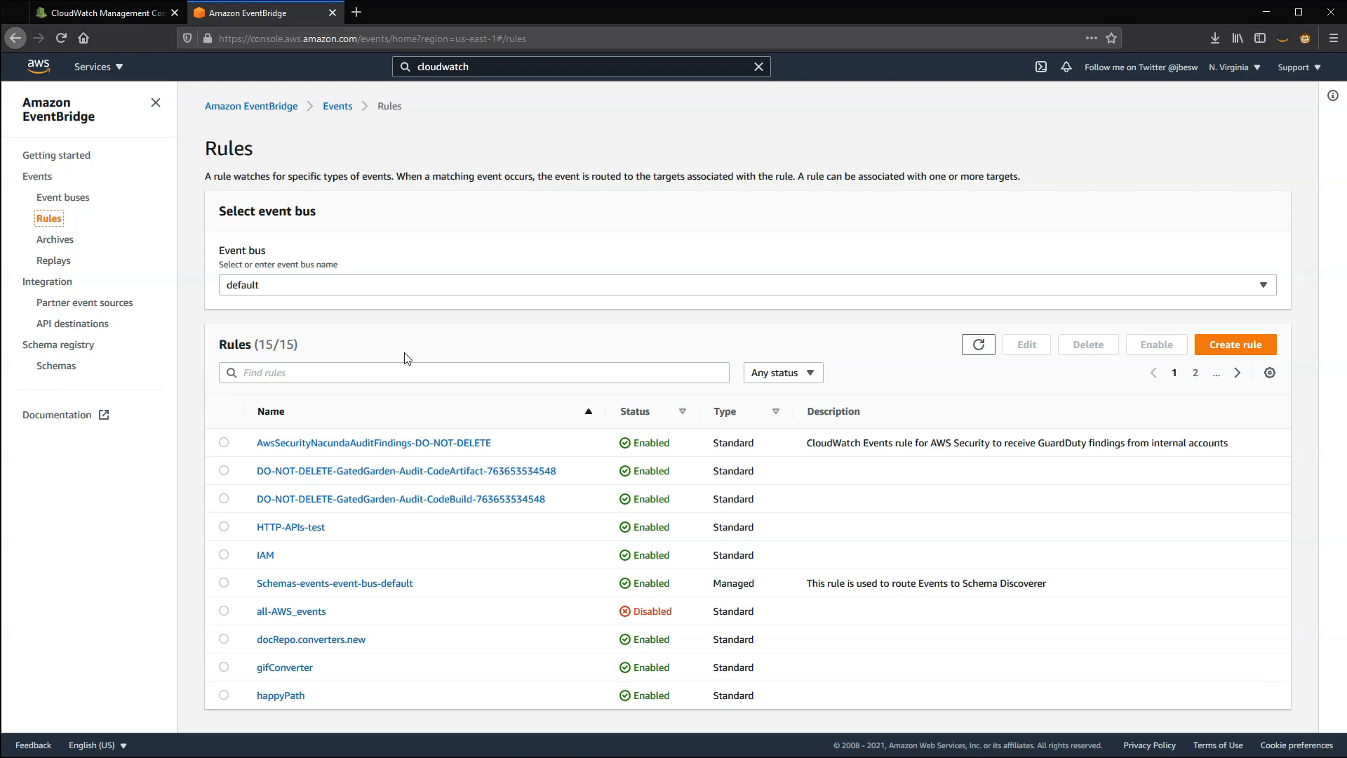
# - Return to EventBridge's Event buses page showing the default bus and five custom buses
pyautogui.click(63, 196)
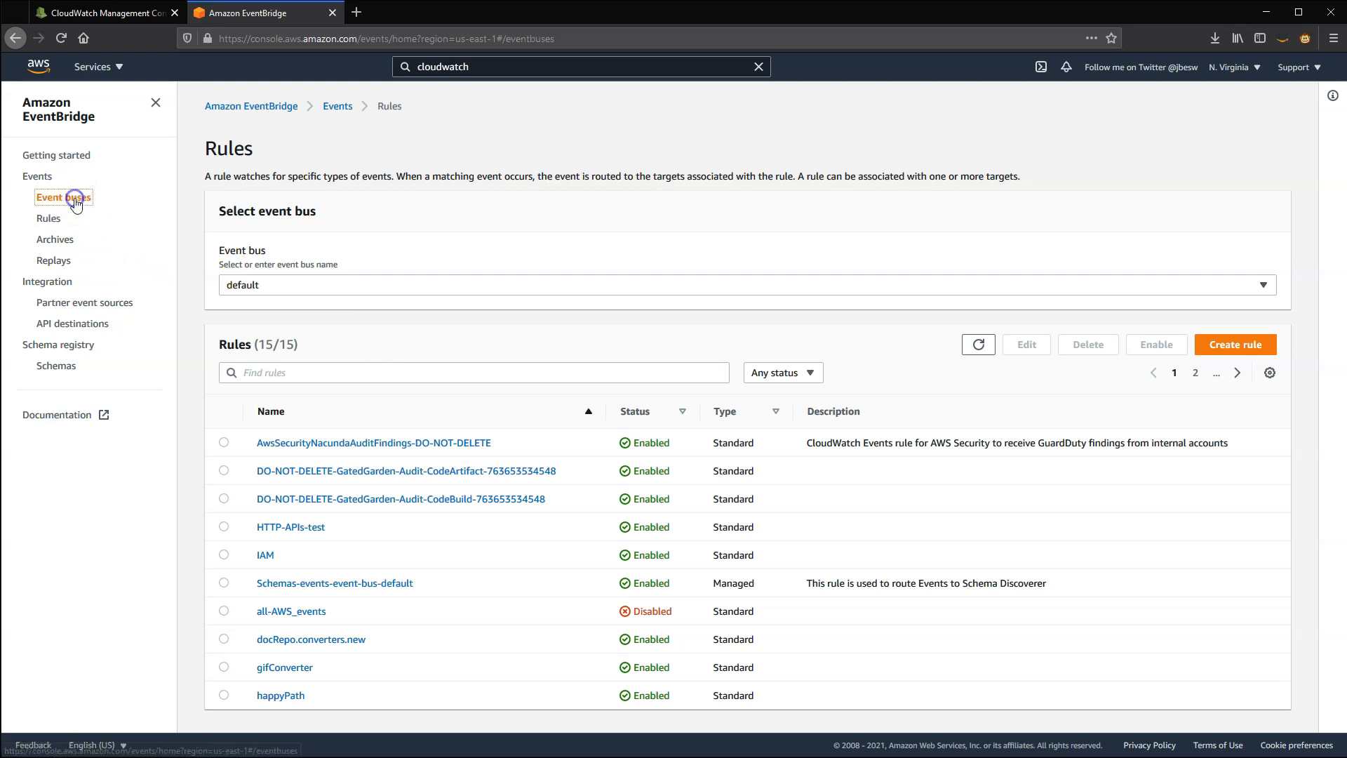
pyautogui.click(63, 197)
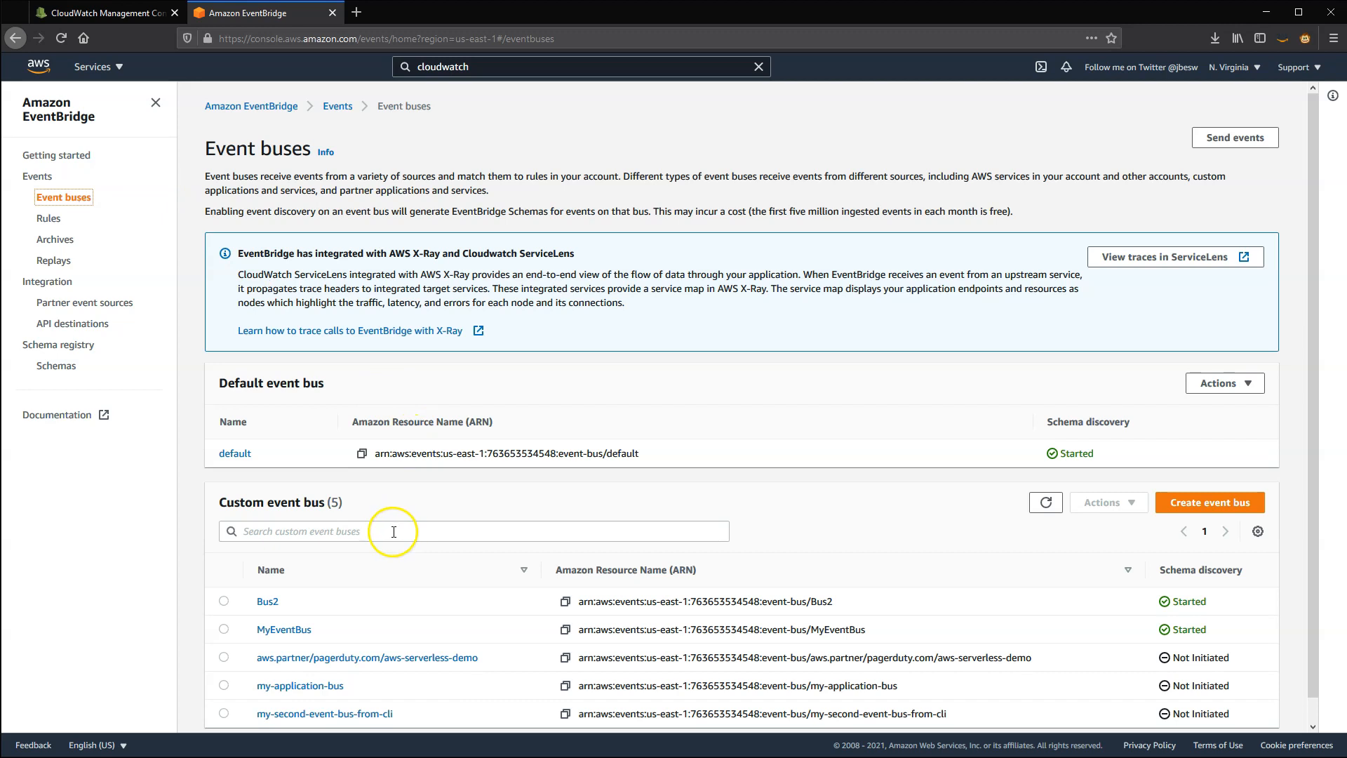
pyautogui.moveTo(84, 302)
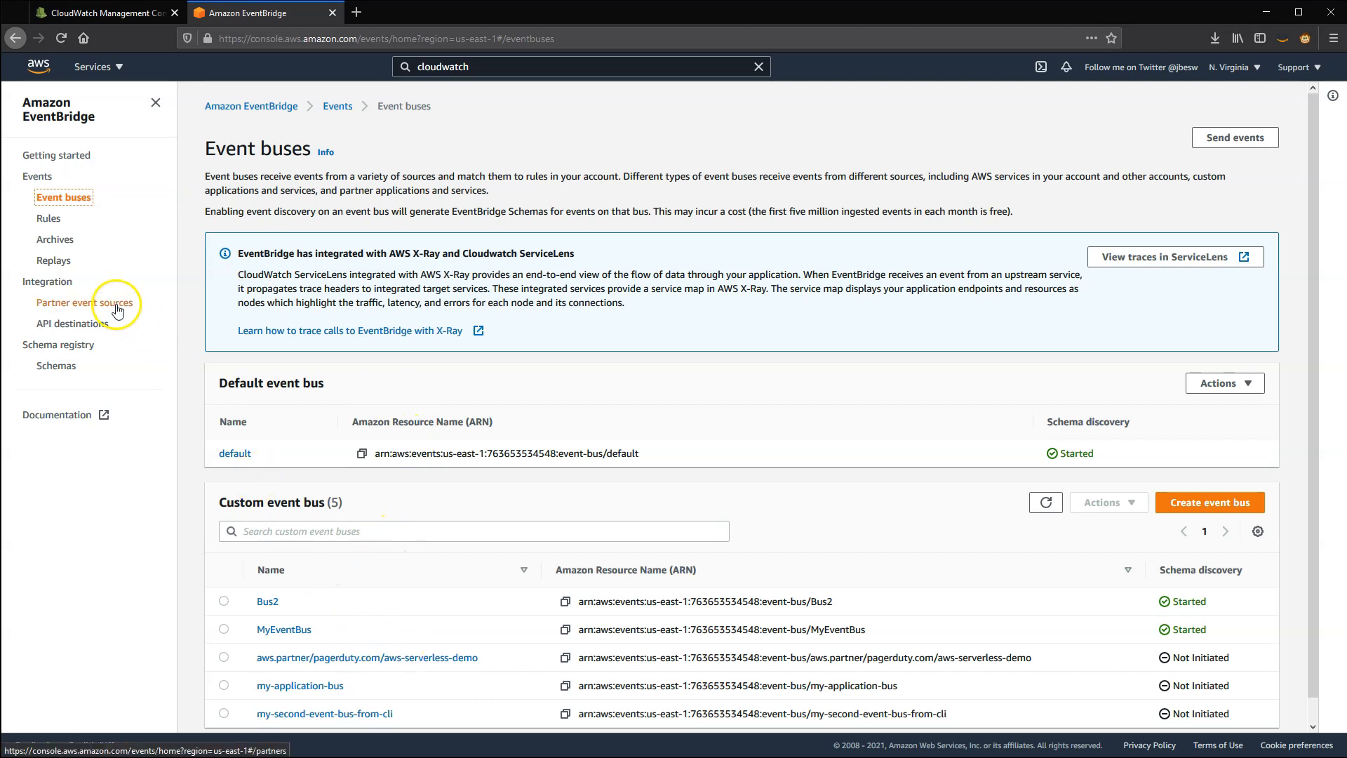
# - Review the Partner event sources page and its one active PagerDuty source
pyautogui.click(85, 301)
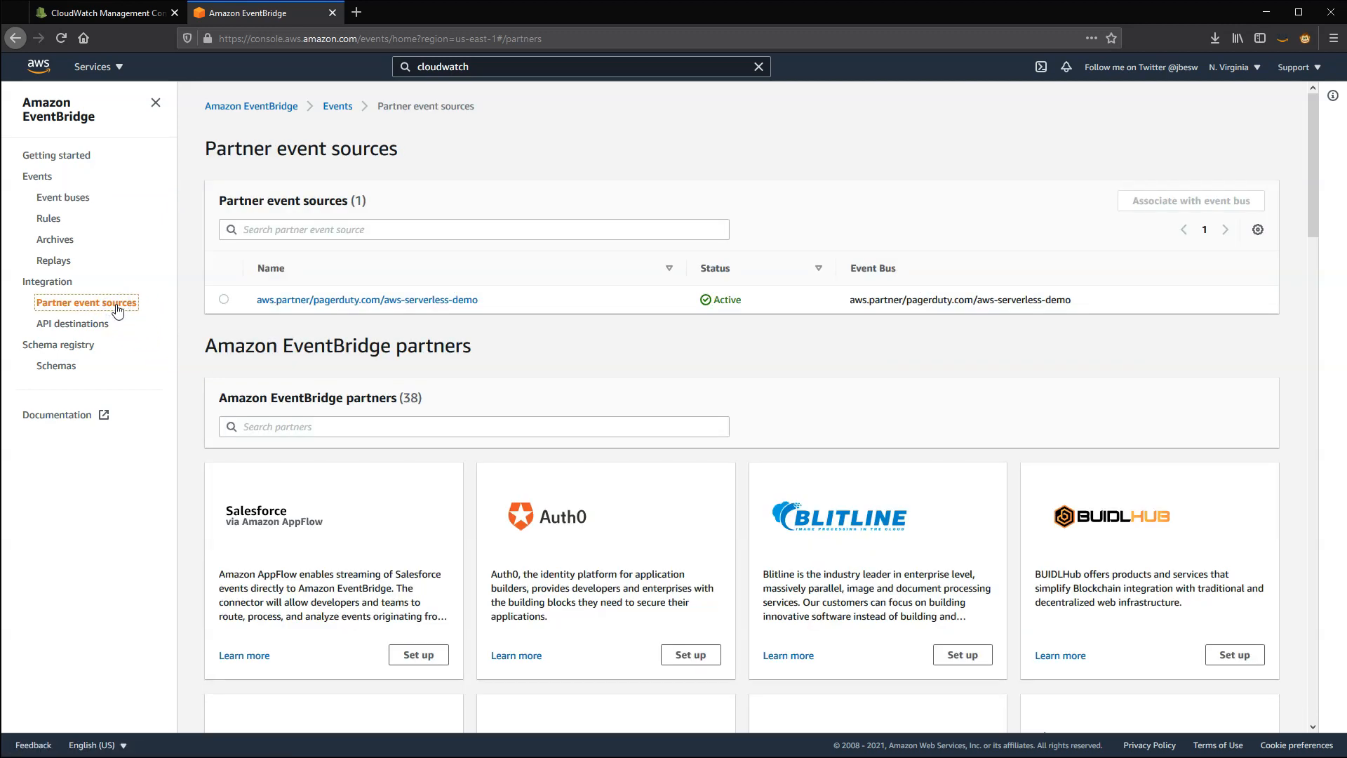
pyautogui.moveTo(677, 412)
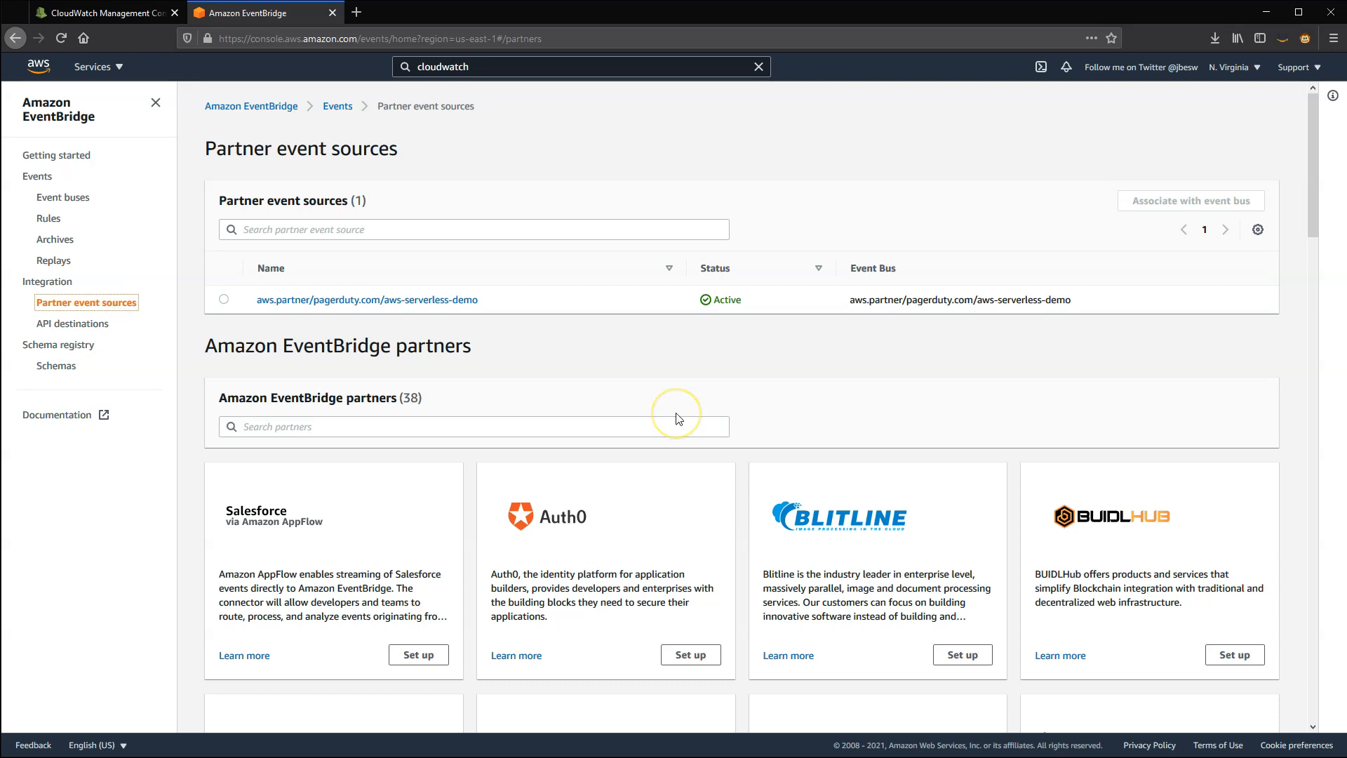
pyautogui.moveTo(678, 420)
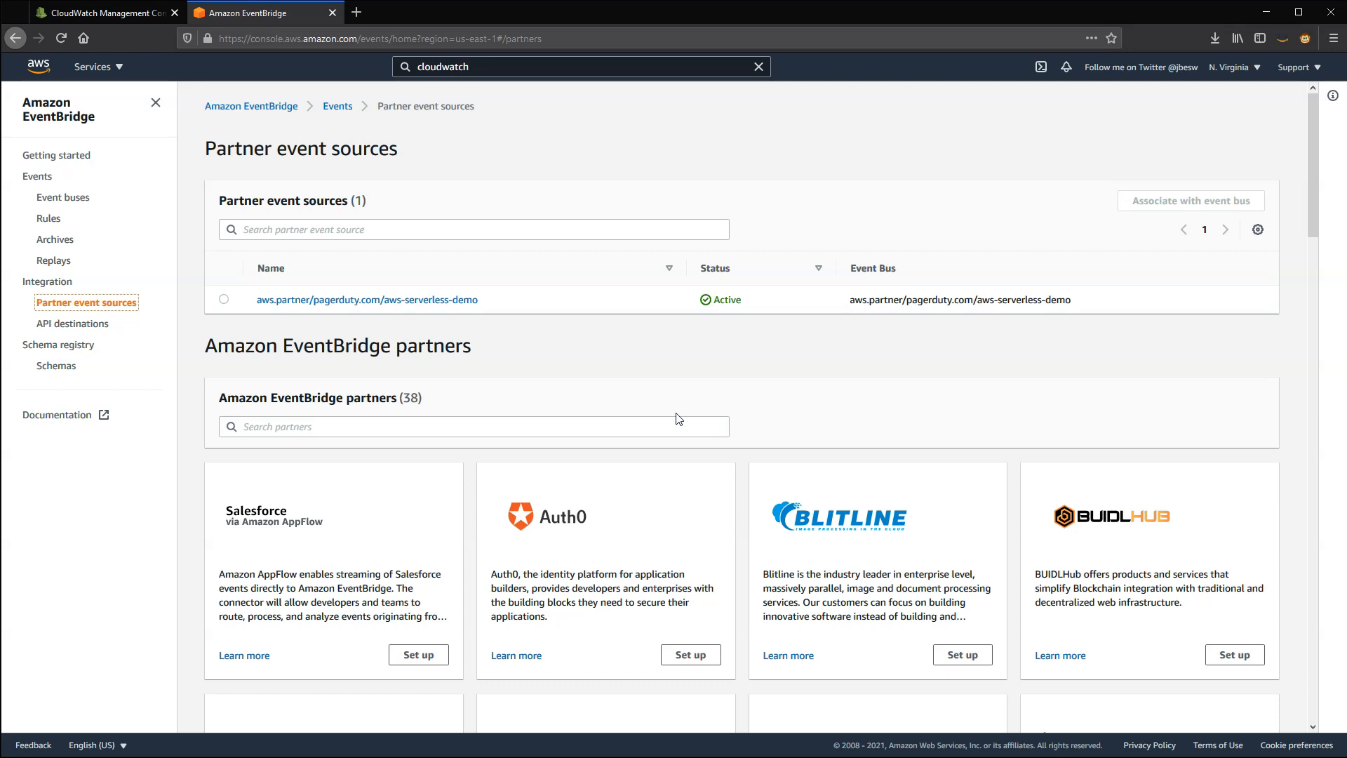
# - Bring up the EventBridge Schema registry overview
pyautogui.click(59, 345)
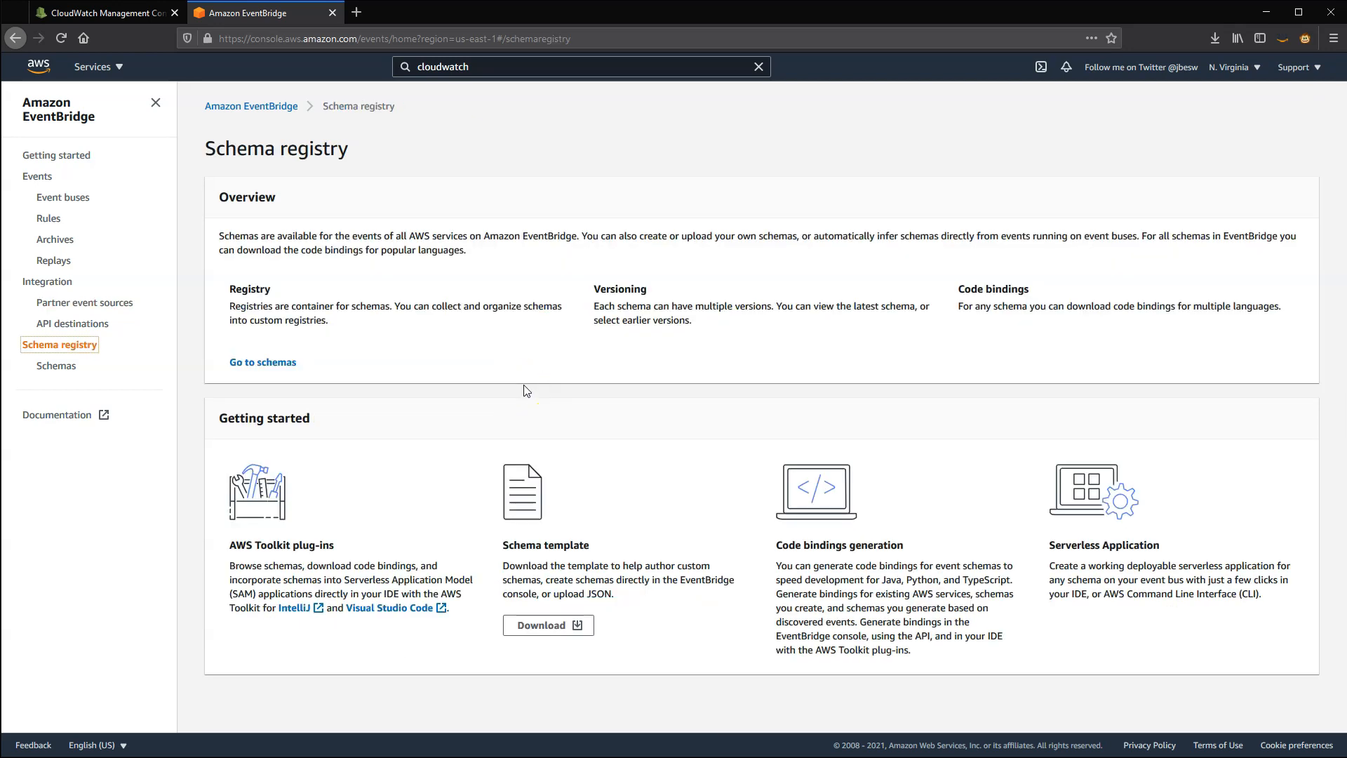